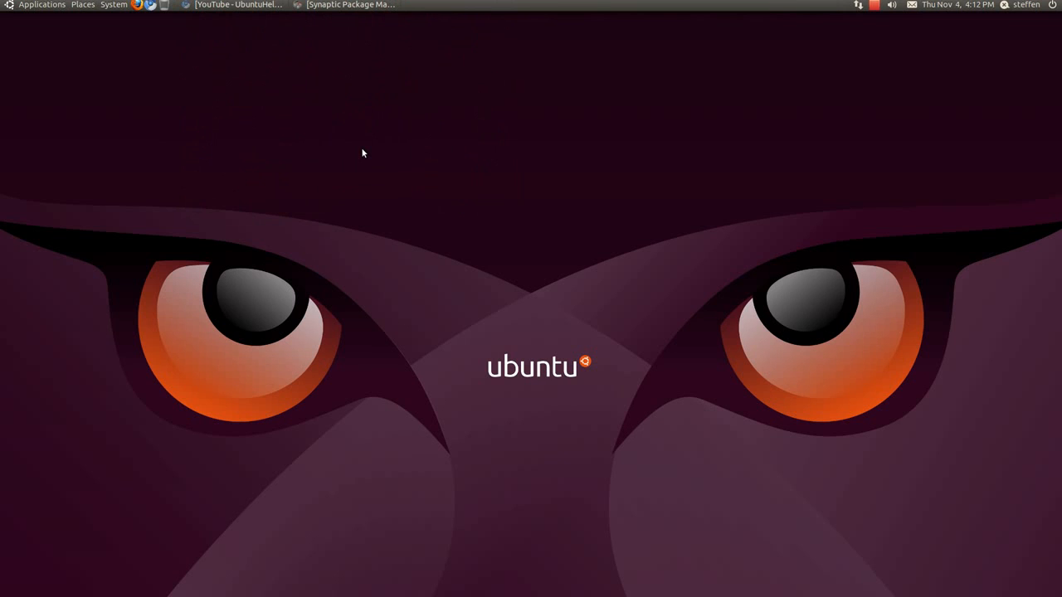
mouse_move(351, 5)
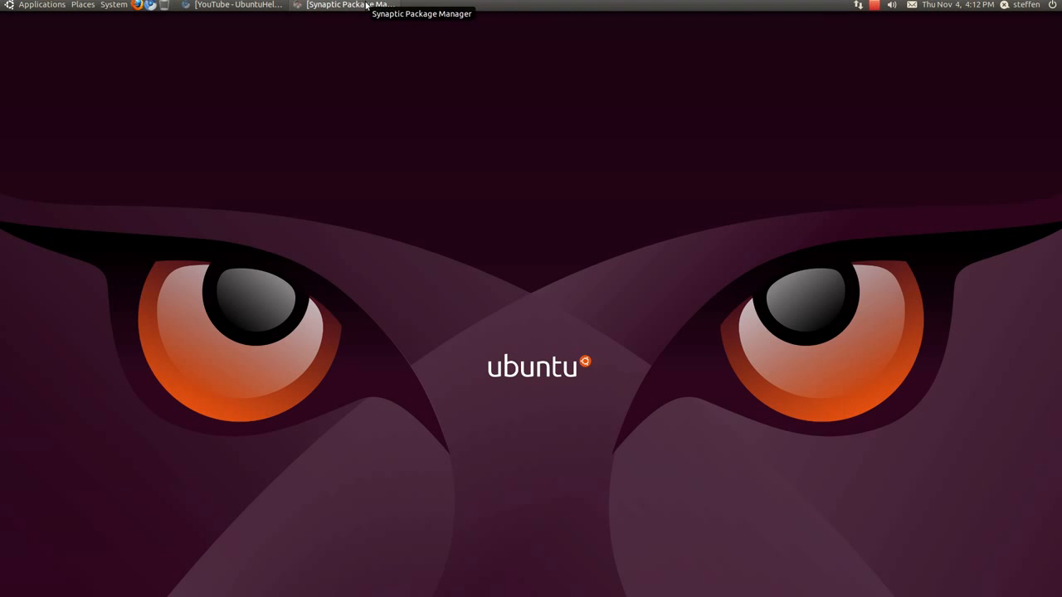
- Launch Terminal from Applications > Accessories, centre its window, and enter glxgears at the prompt
left_click(341, 5)
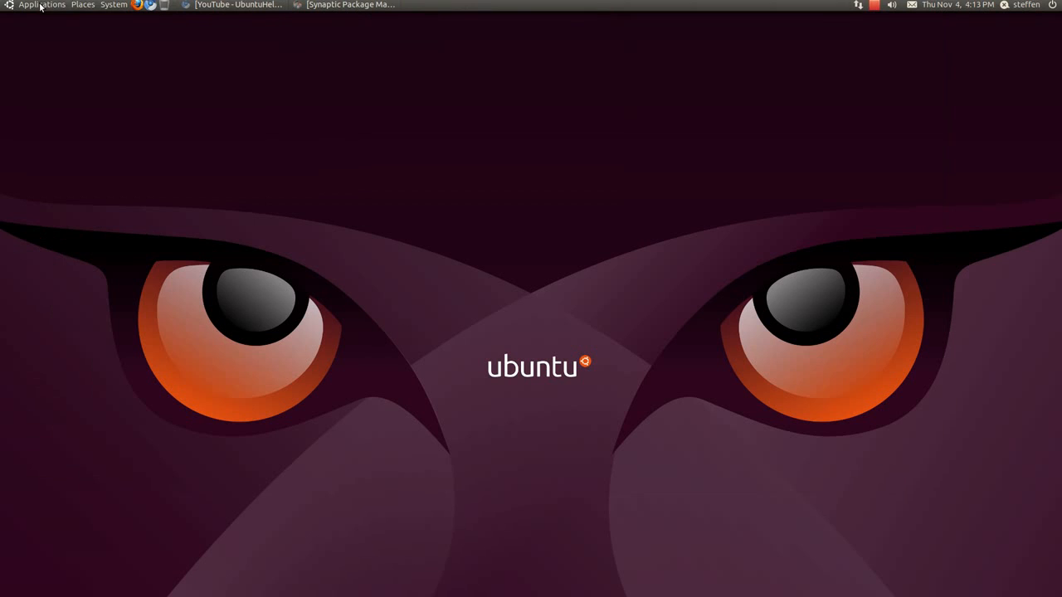
left_click(41, 5)
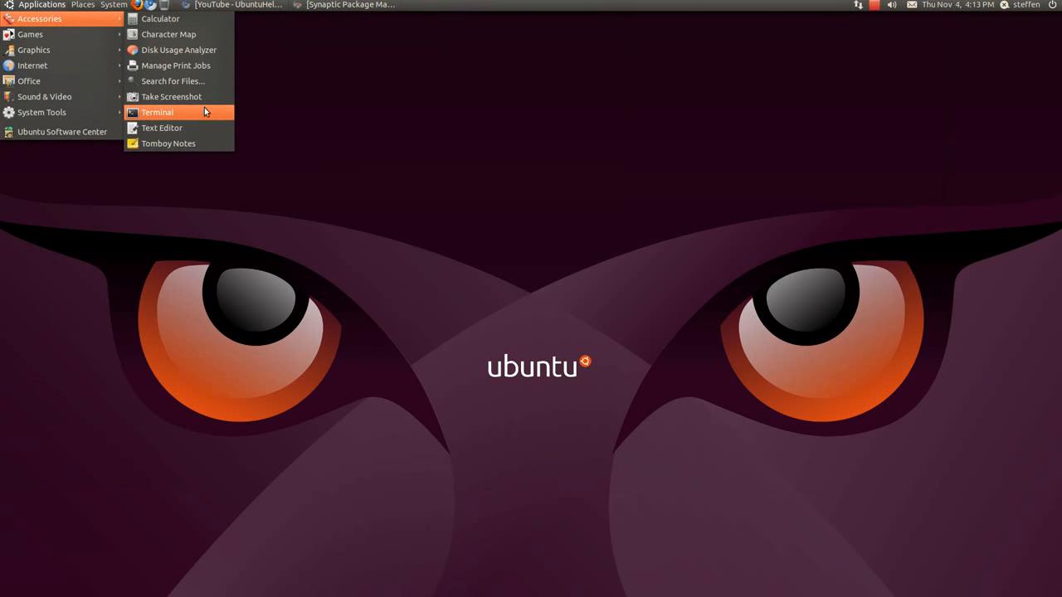
left_click(157, 112)
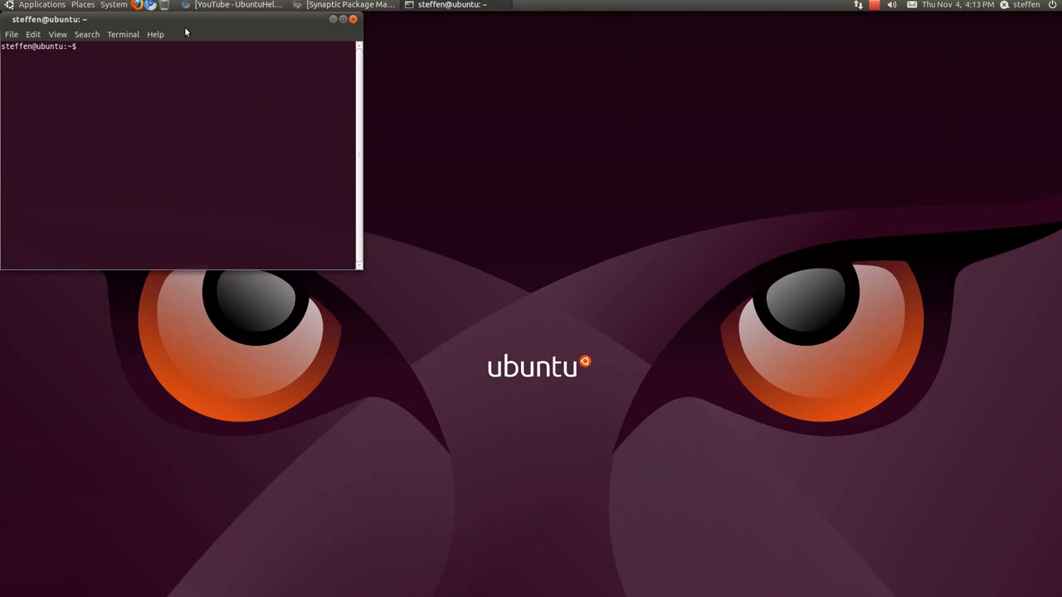
mouse_move(191, 30)
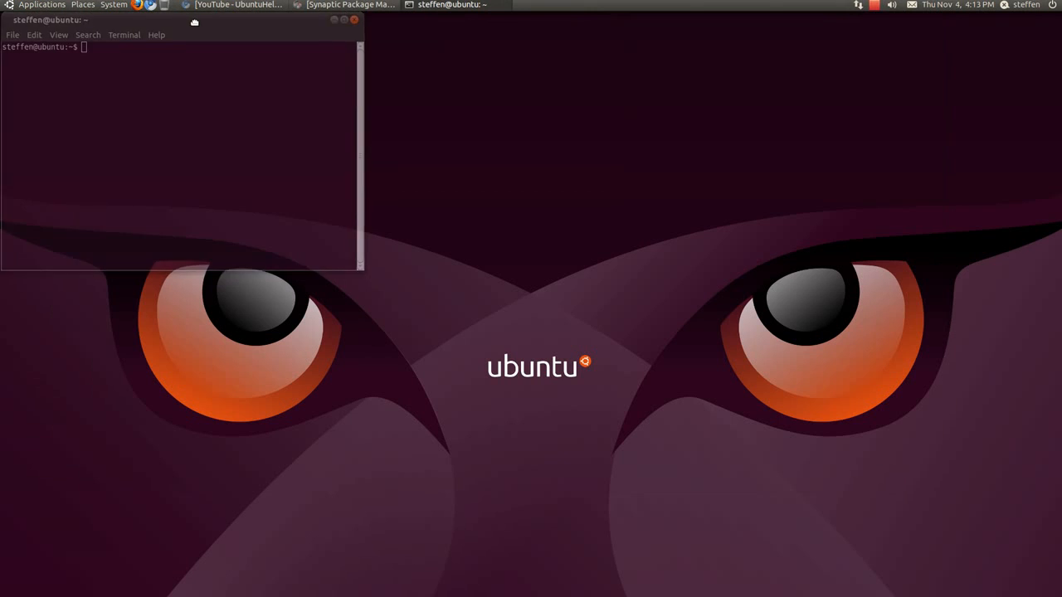
left_click_drag(195, 20, 506, 91)
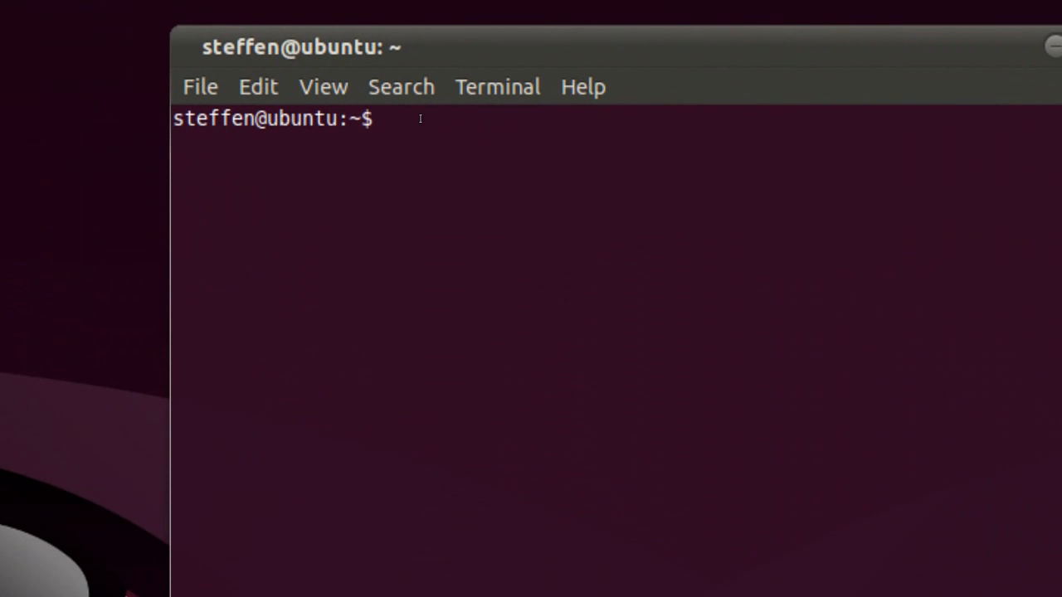
type("gl")
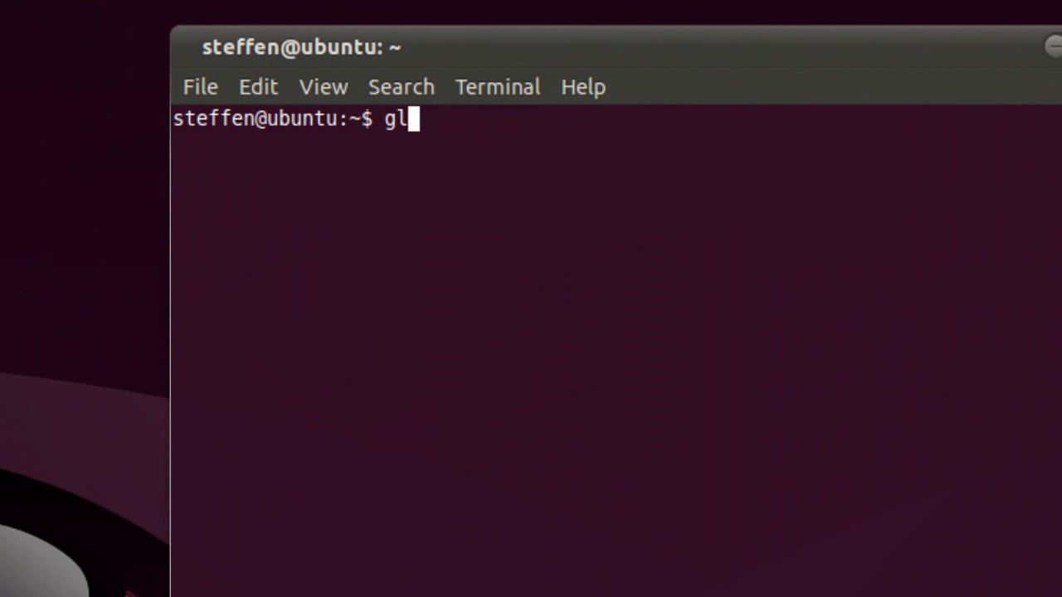
type("xgears")
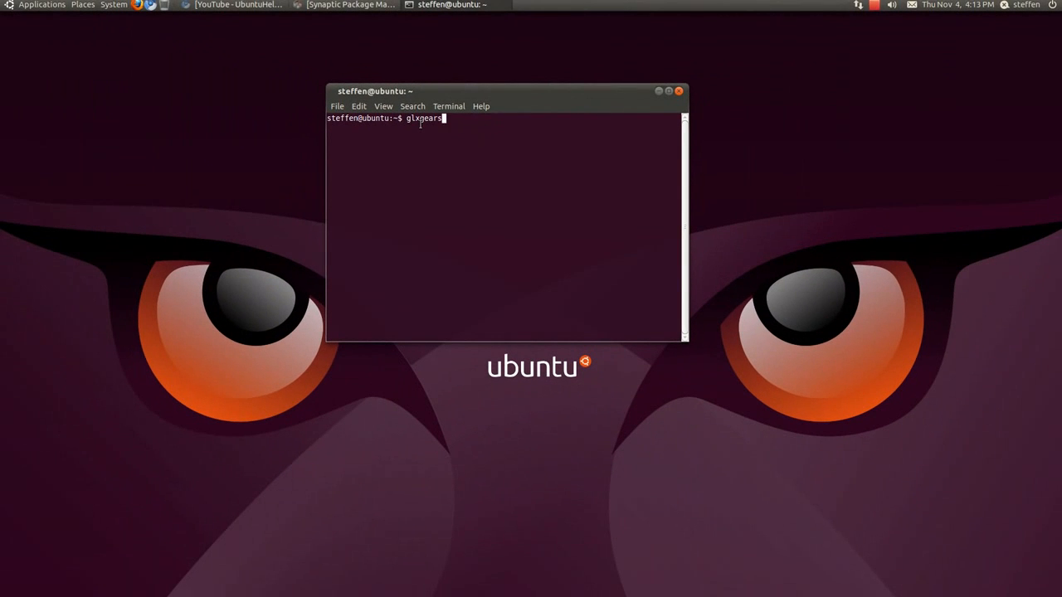
- Run the glxgears benchmark, shrink the gears window, then close it to stop
key("Return")
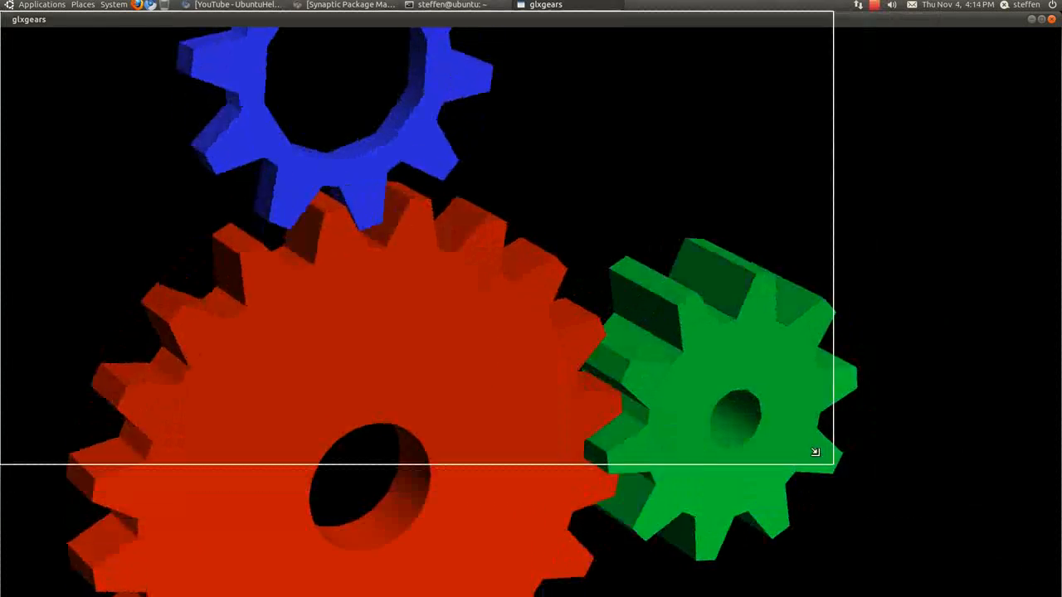
left_click_drag(815, 451, 624, 394)
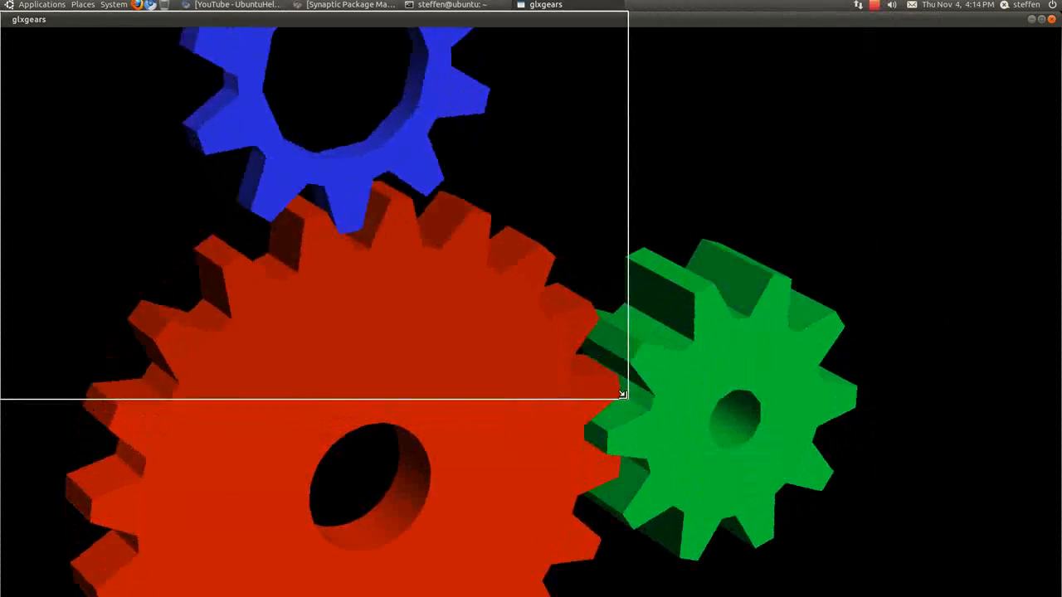
left_click_drag(625, 395, 628, 397)
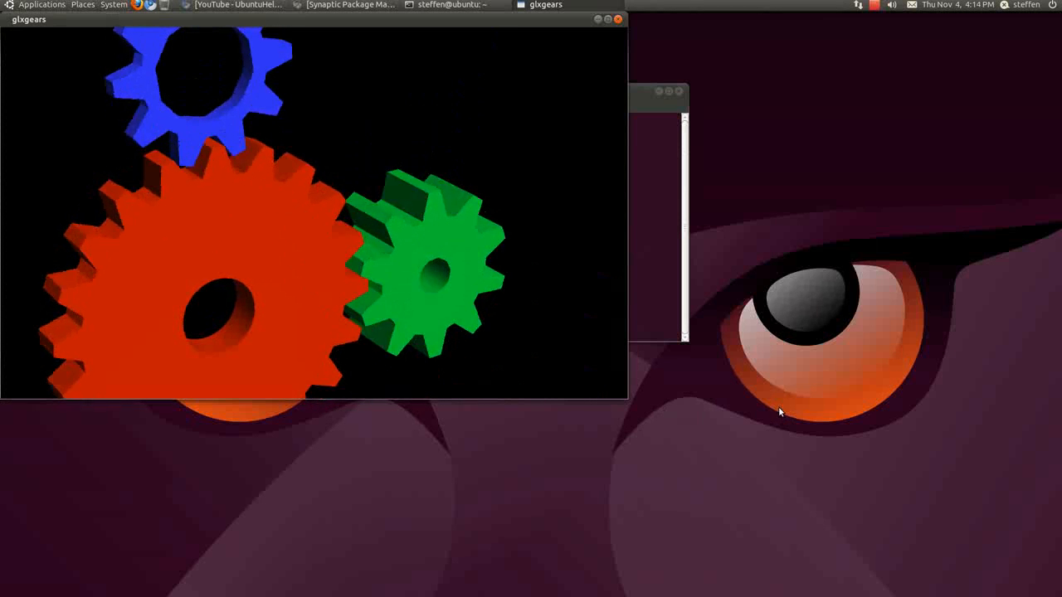
mouse_move(767, 348)
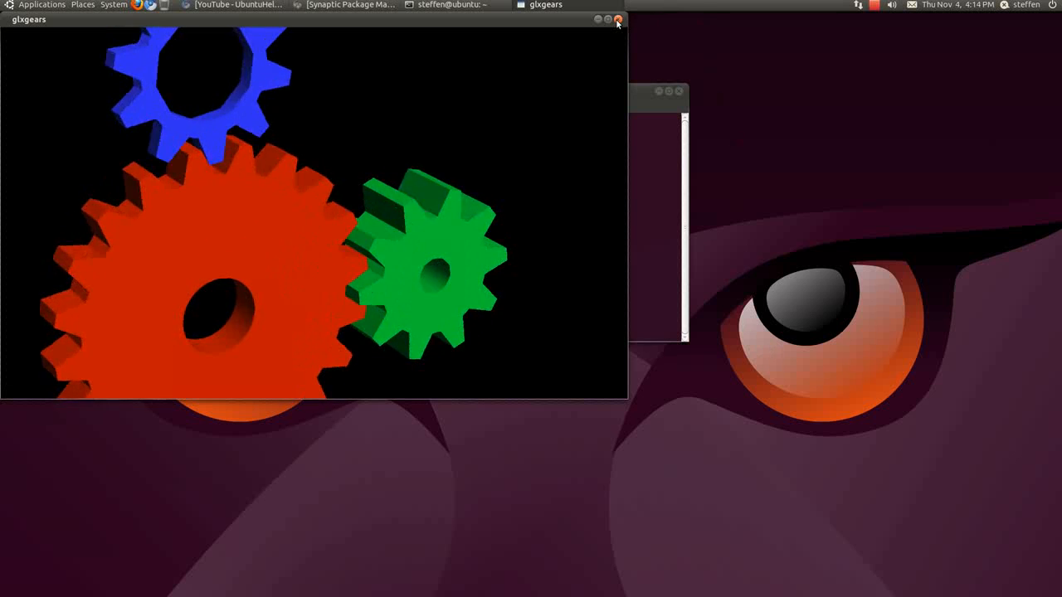
left_click(617, 19)
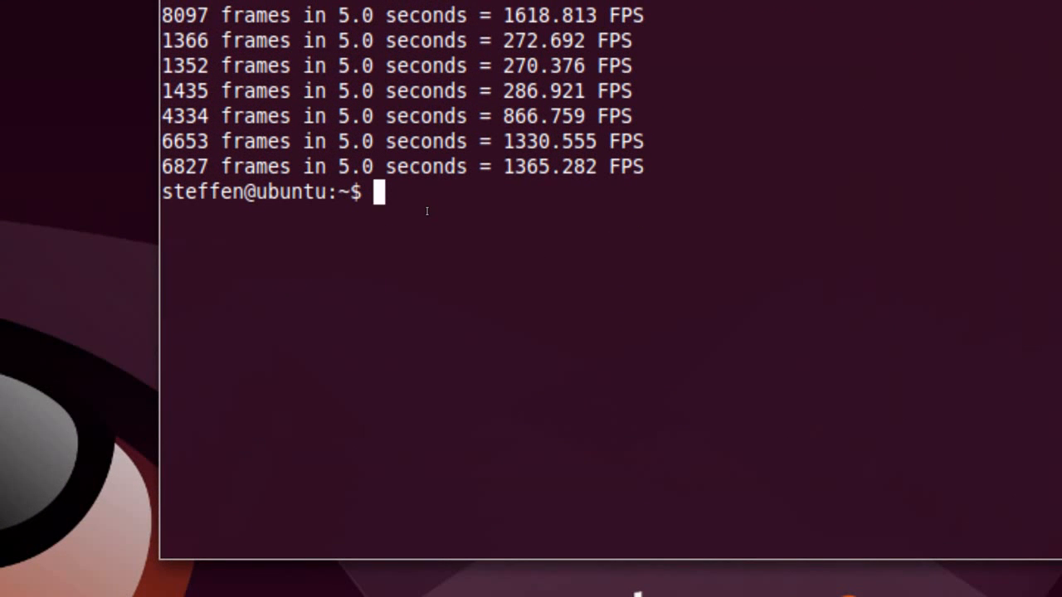
- Run glxinfo, scroll to the ATI Radeon HD 5670 renderer string, then close the terminal
type("g")
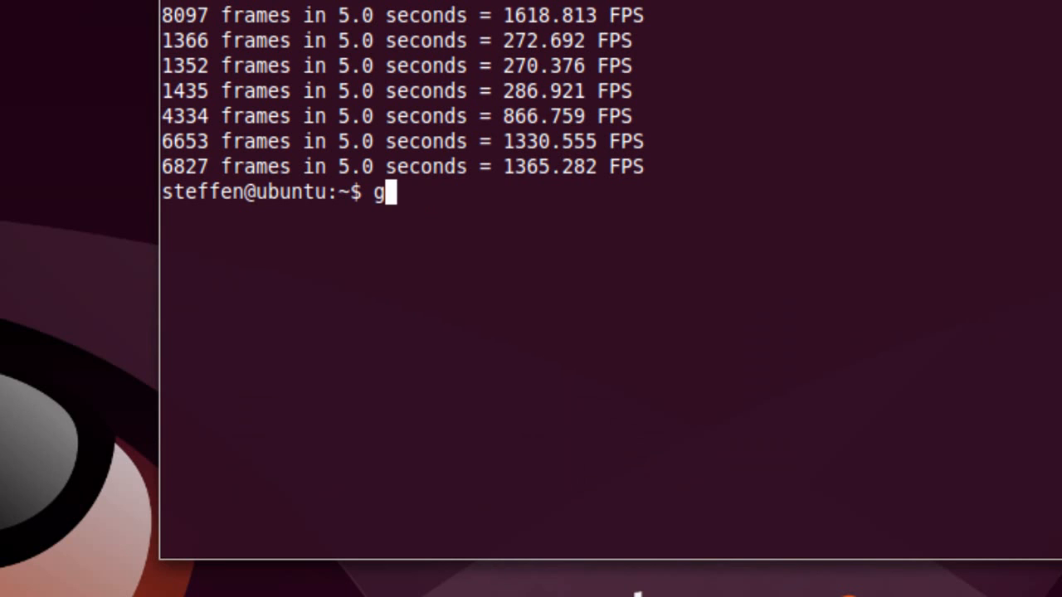
type("lxinfo")
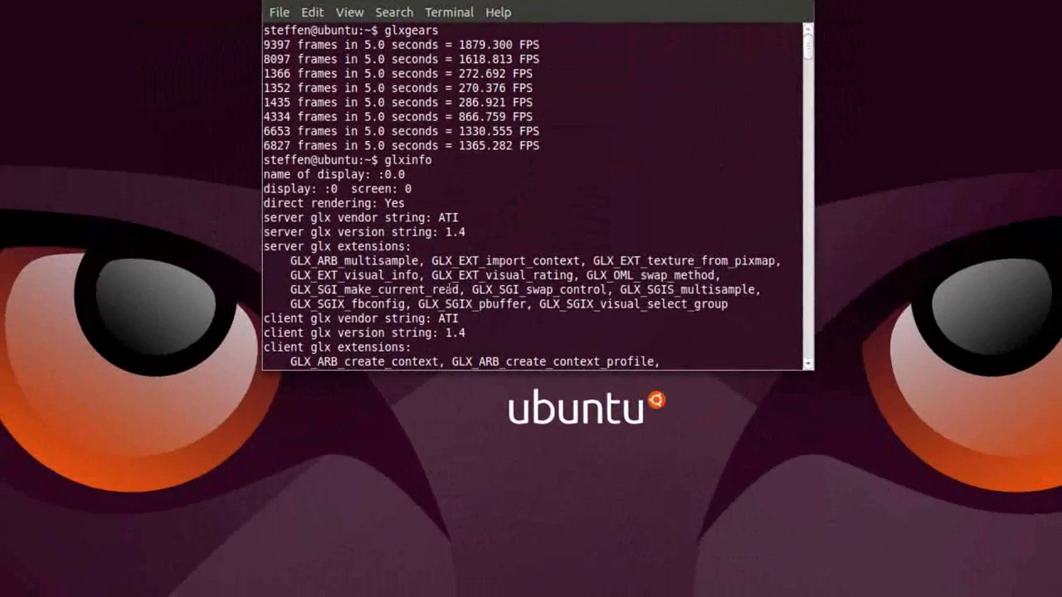
scroll("down", 3)
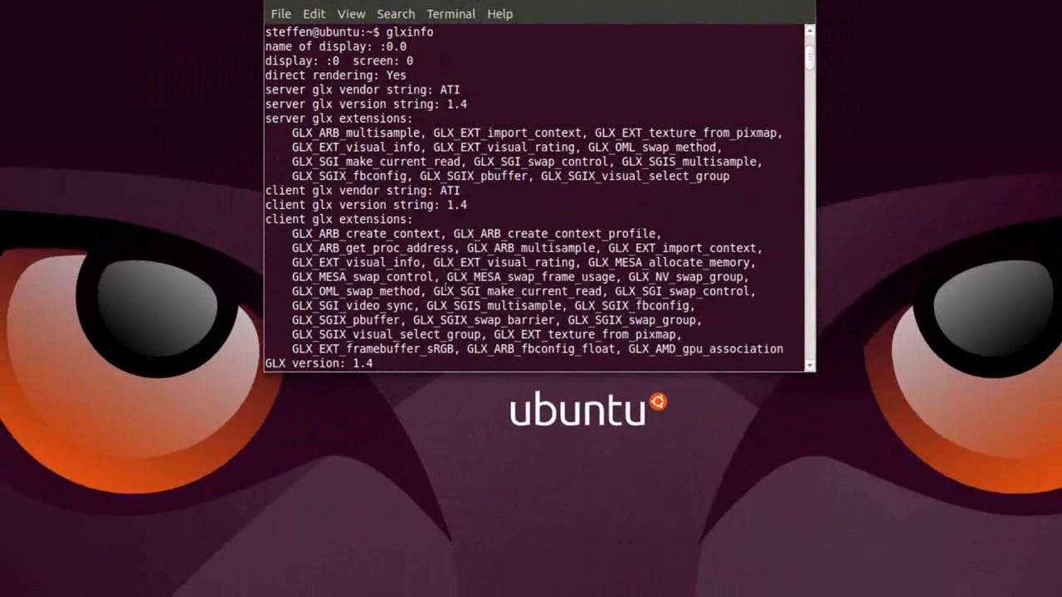
scroll("down", 3)
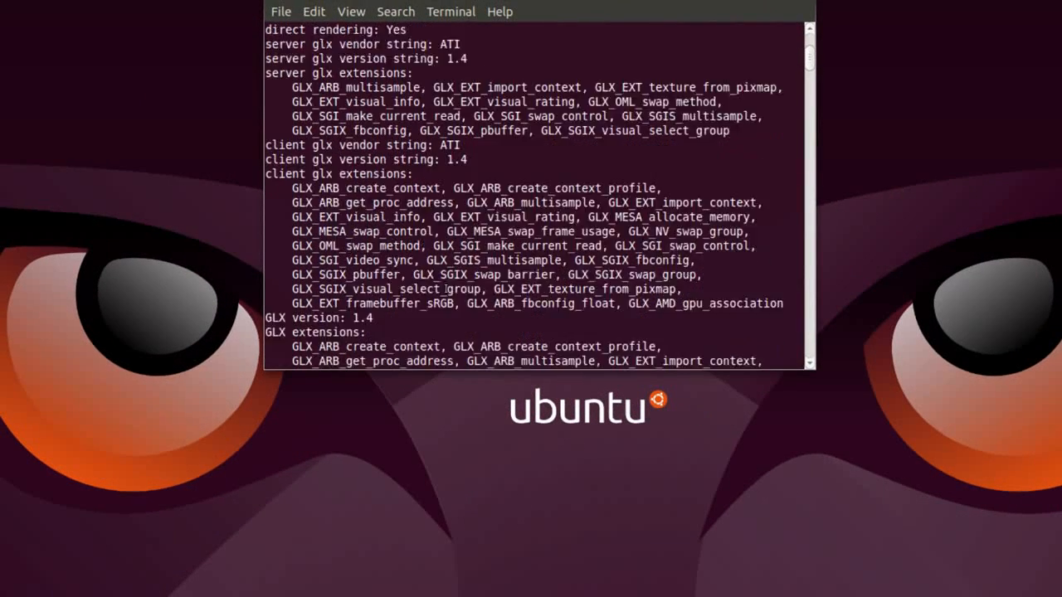
scroll("down", 3)
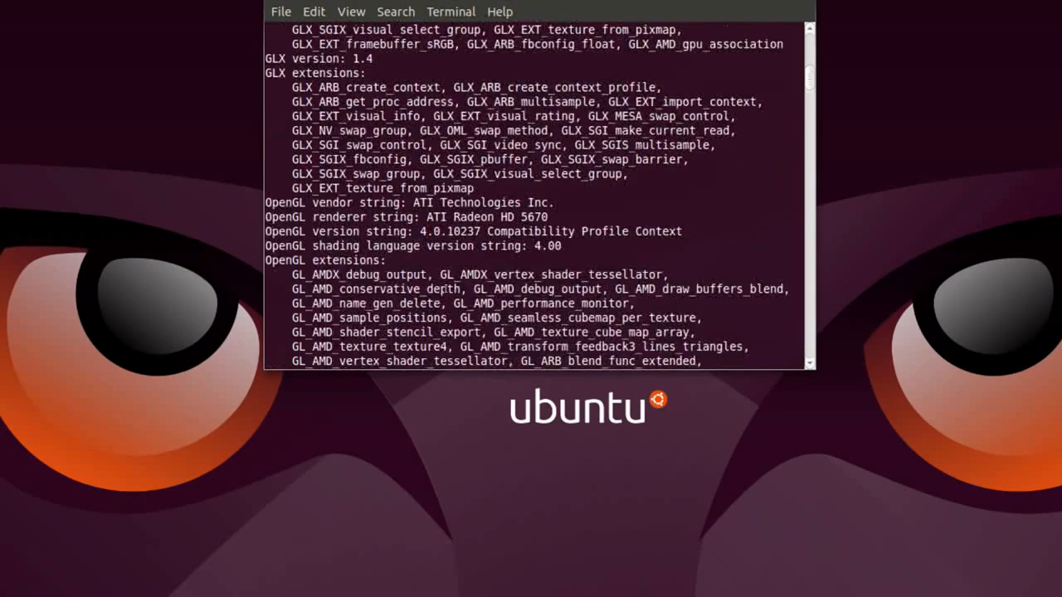
scroll("down", 3)
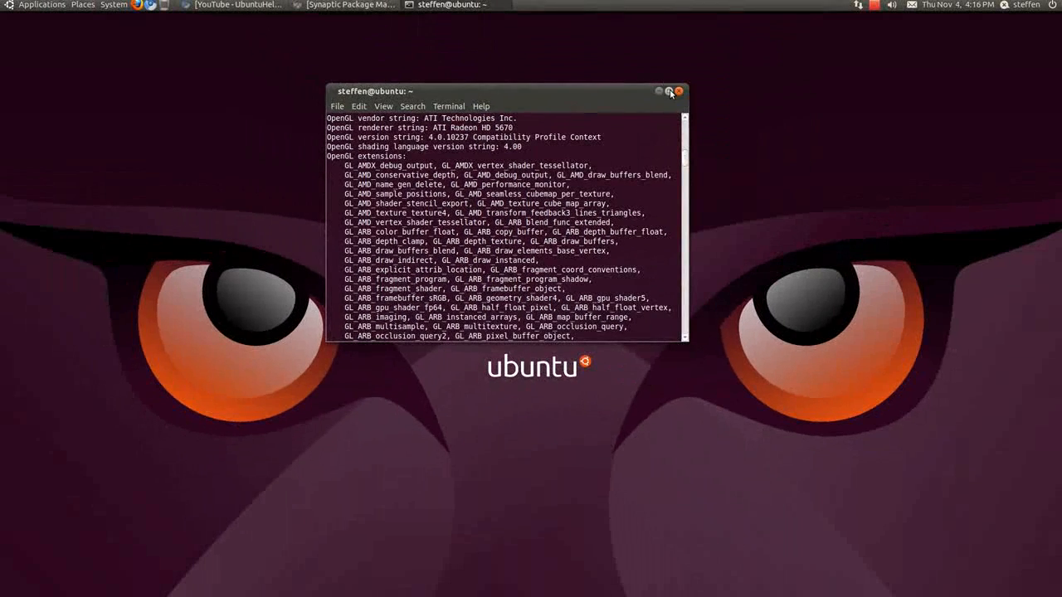
left_click(678, 92)
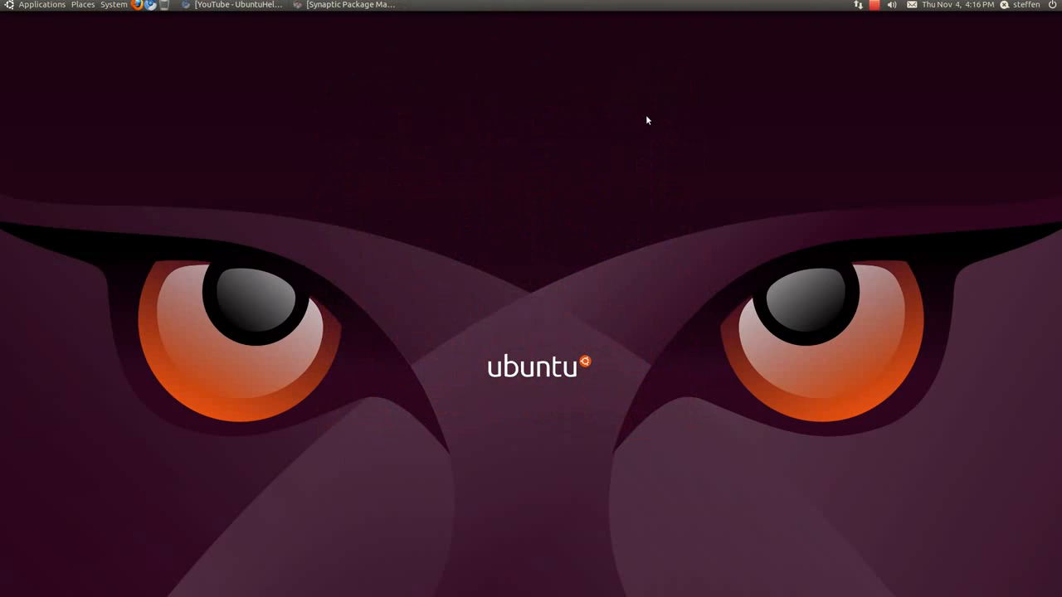
mouse_move(803, 21)
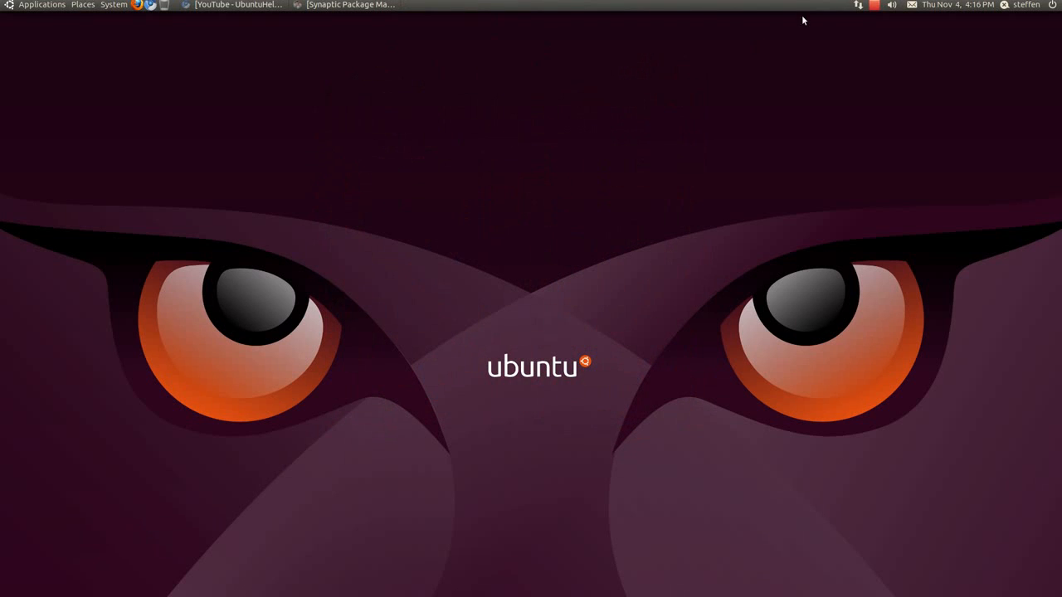